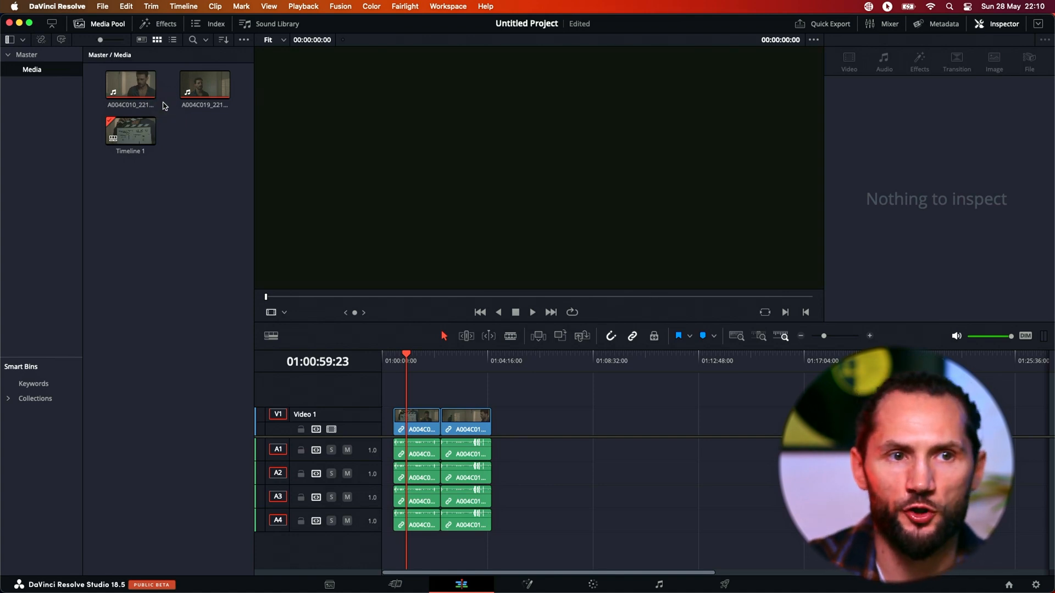
# - Select both RAW clips and start Generate Proxy Media from their context menu
pyautogui.click(129, 86)
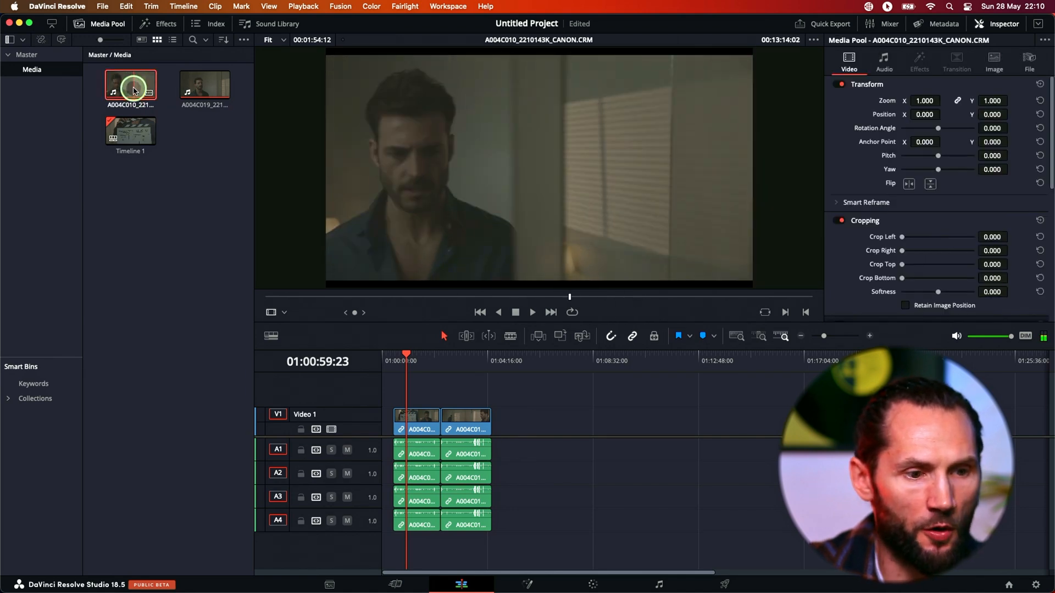
pyautogui.click(204, 86)
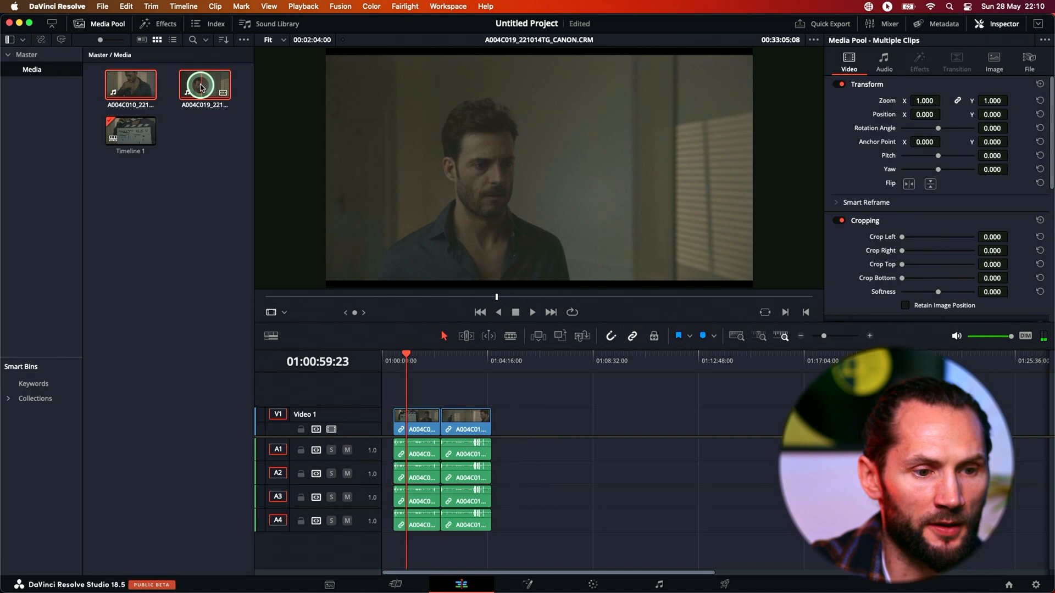
pyautogui.rightClick(204, 86)
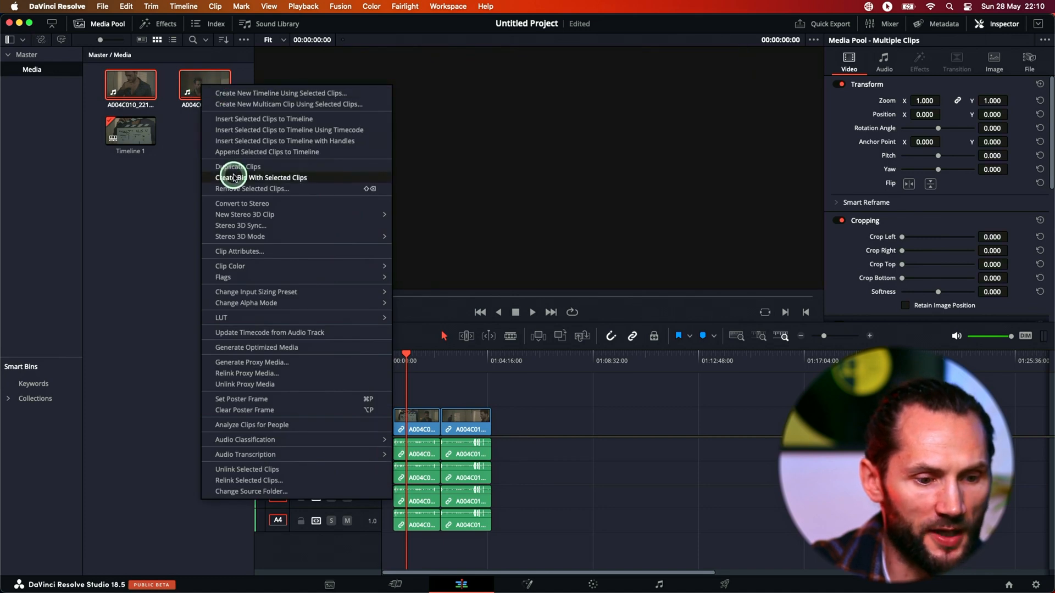
pyautogui.moveTo(275, 119)
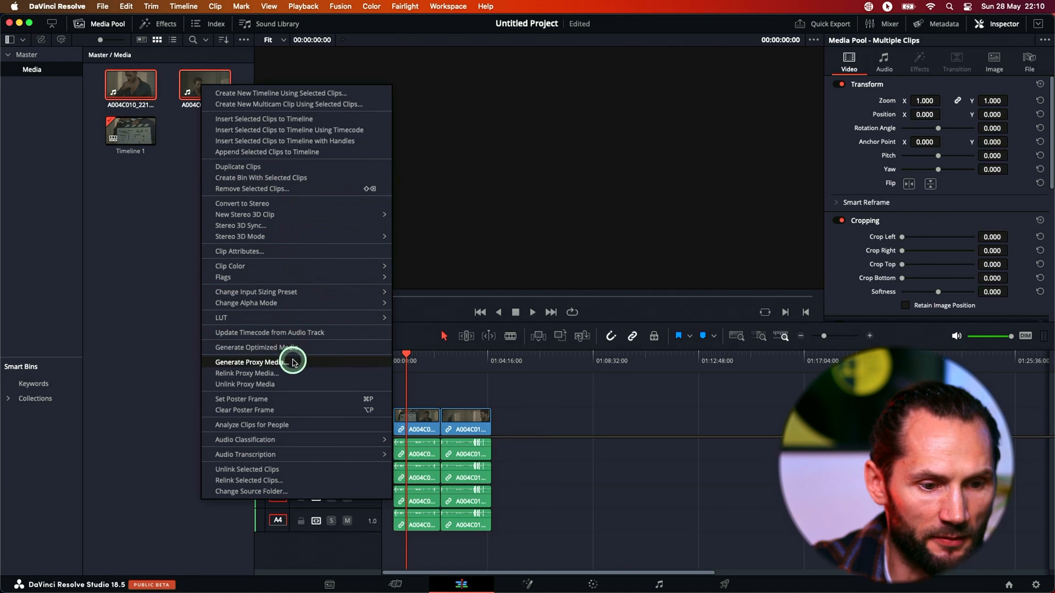
pyautogui.click(253, 362)
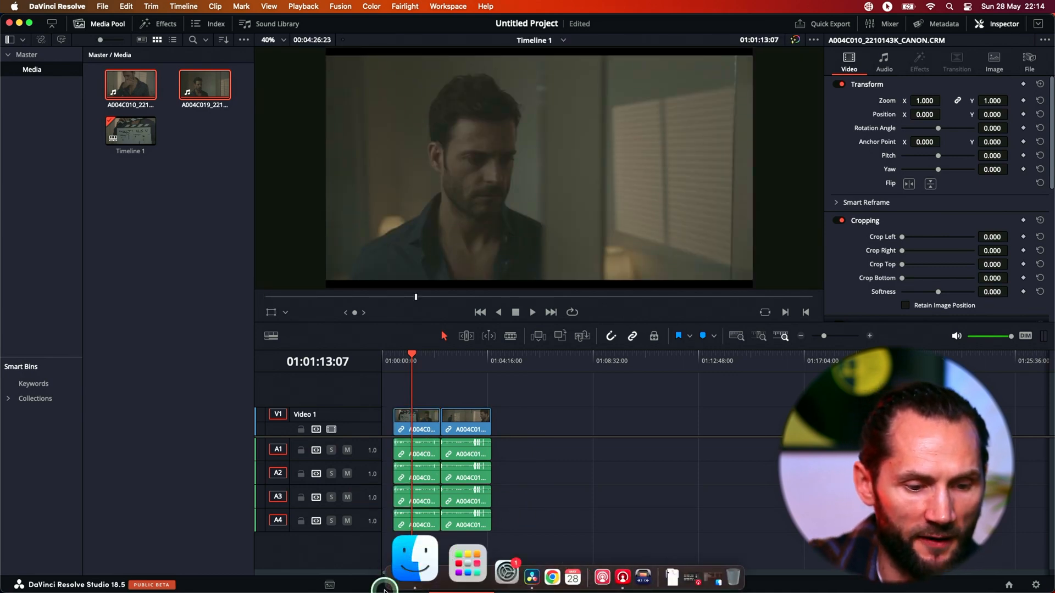
# - Switch to Finder and view the Desktop's ProxyMedia folder holding both clips' proxy files
pyautogui.click(414, 559)
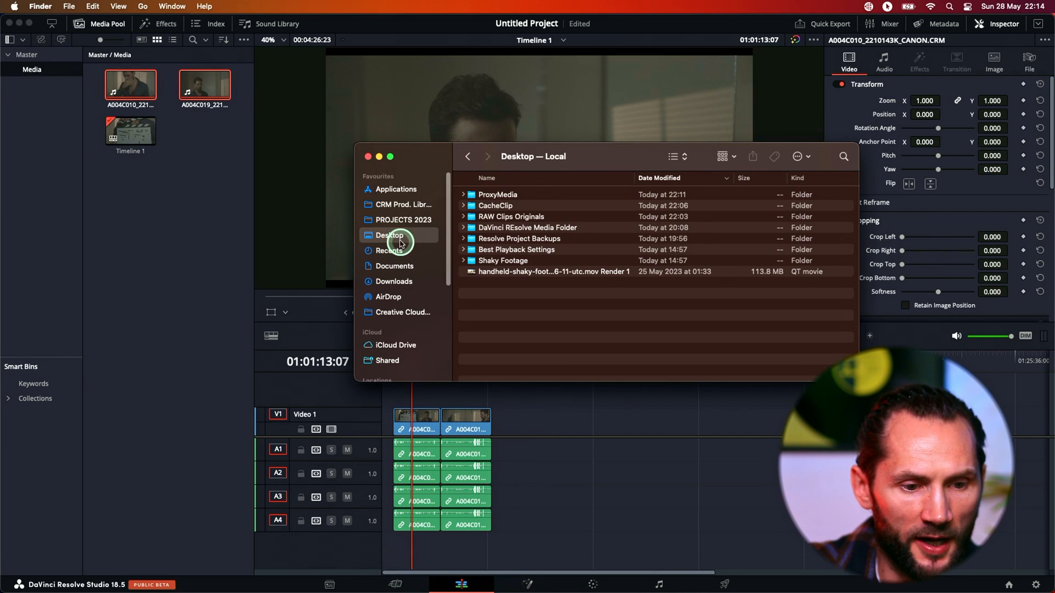
pyautogui.moveTo(488, 199)
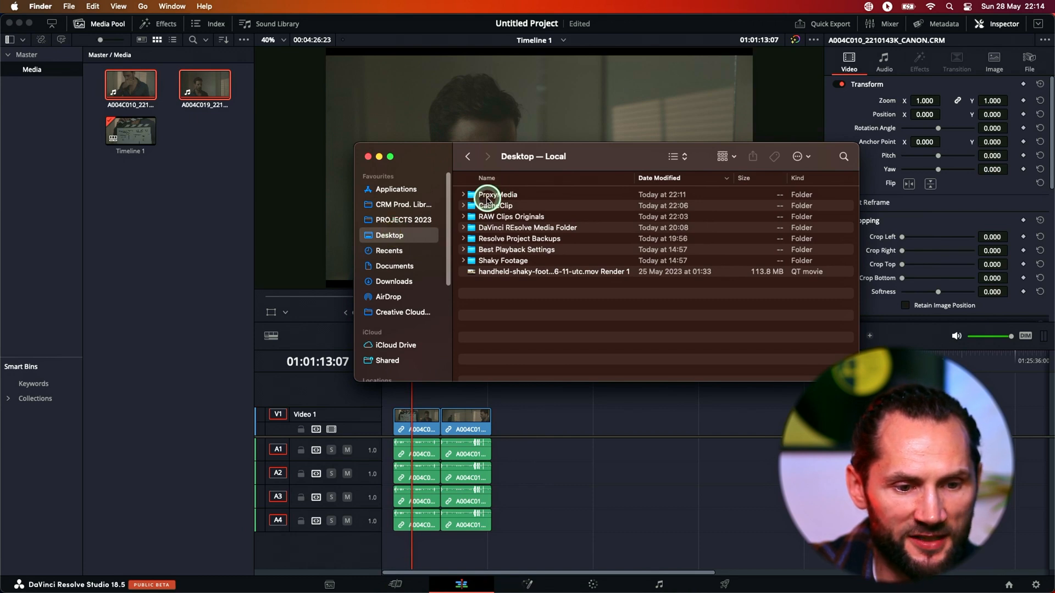
pyautogui.doubleClick(497, 194)
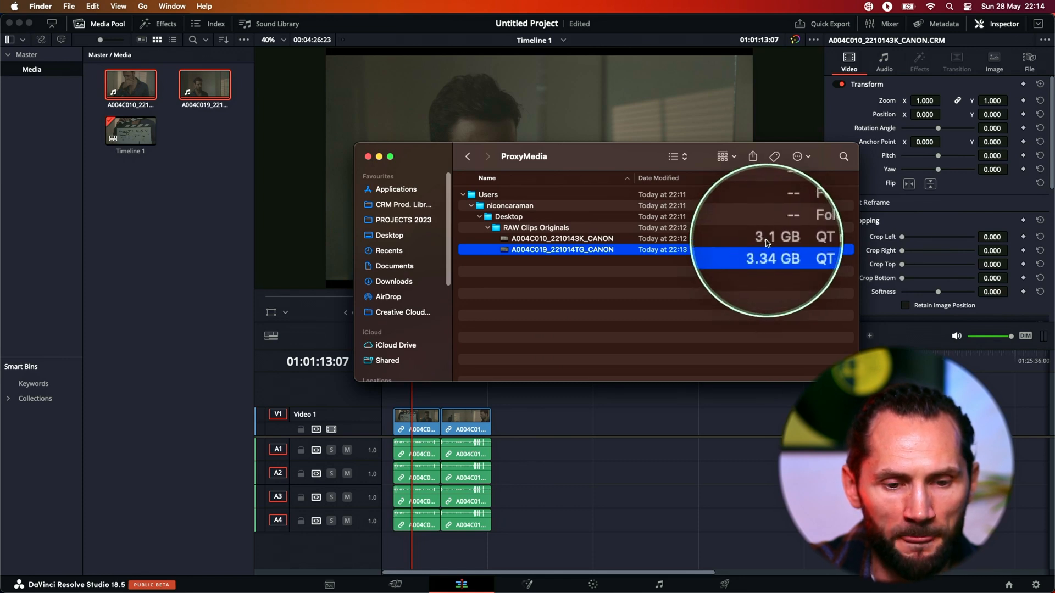
pyautogui.click(561, 238)
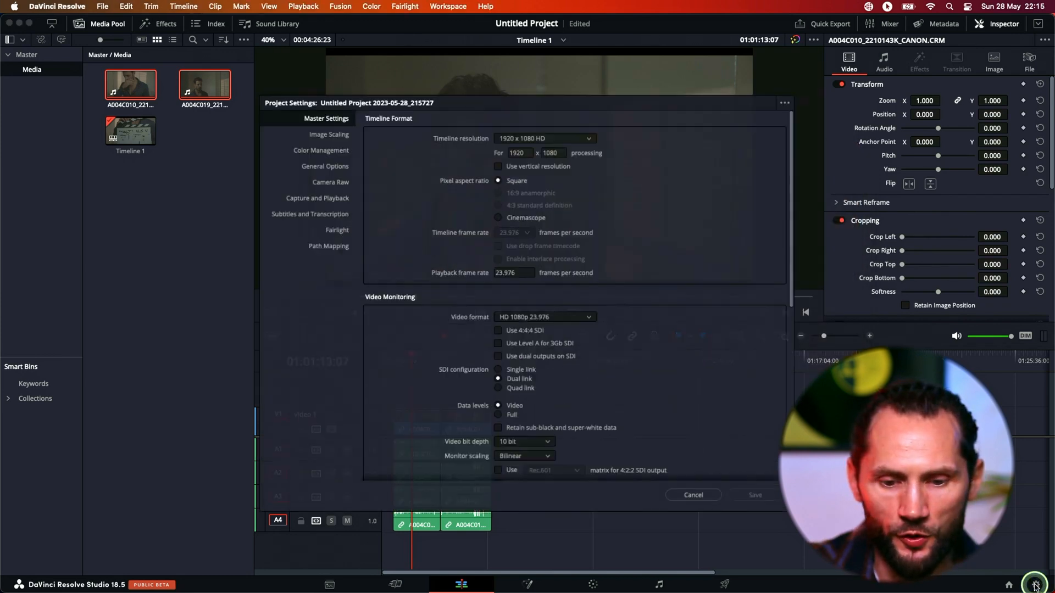
# - Review proxy format and location under Master Settings, then cancel without saving
pyautogui.click(304, 76)
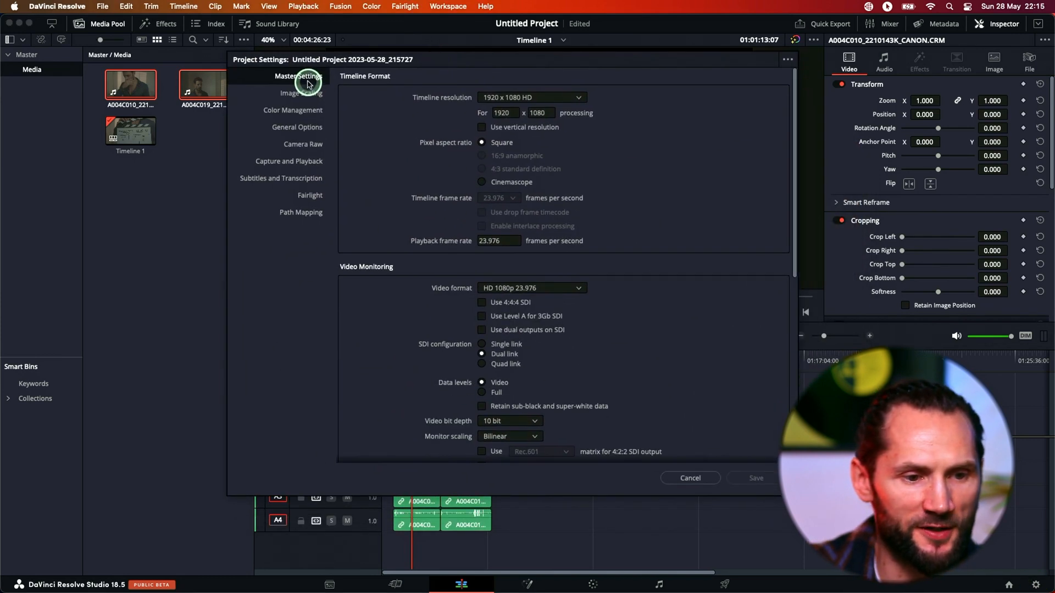
pyautogui.scroll(-3)
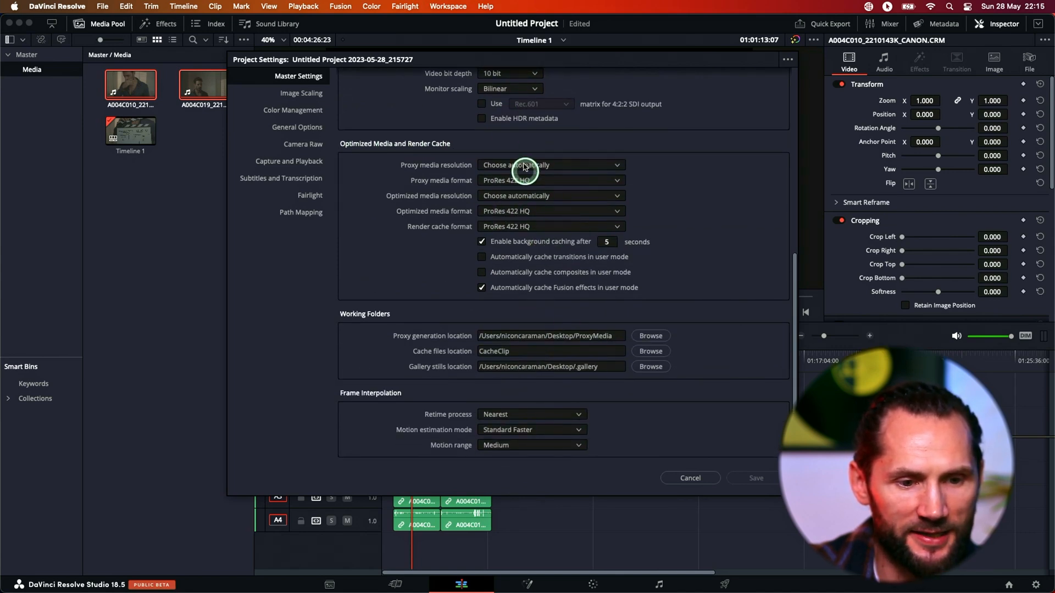
pyautogui.moveTo(567, 196)
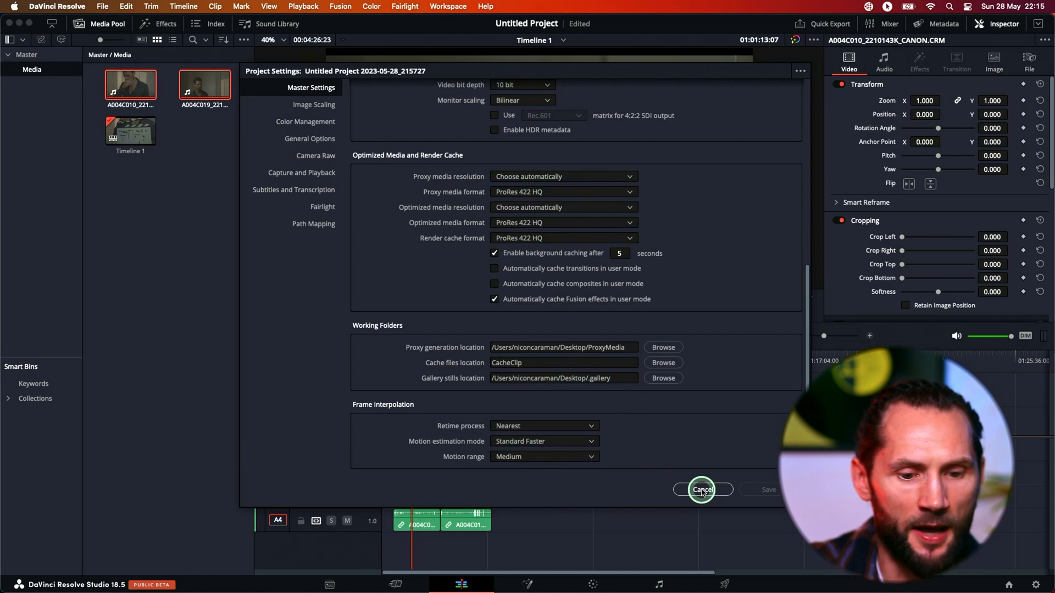
pyautogui.click(702, 489)
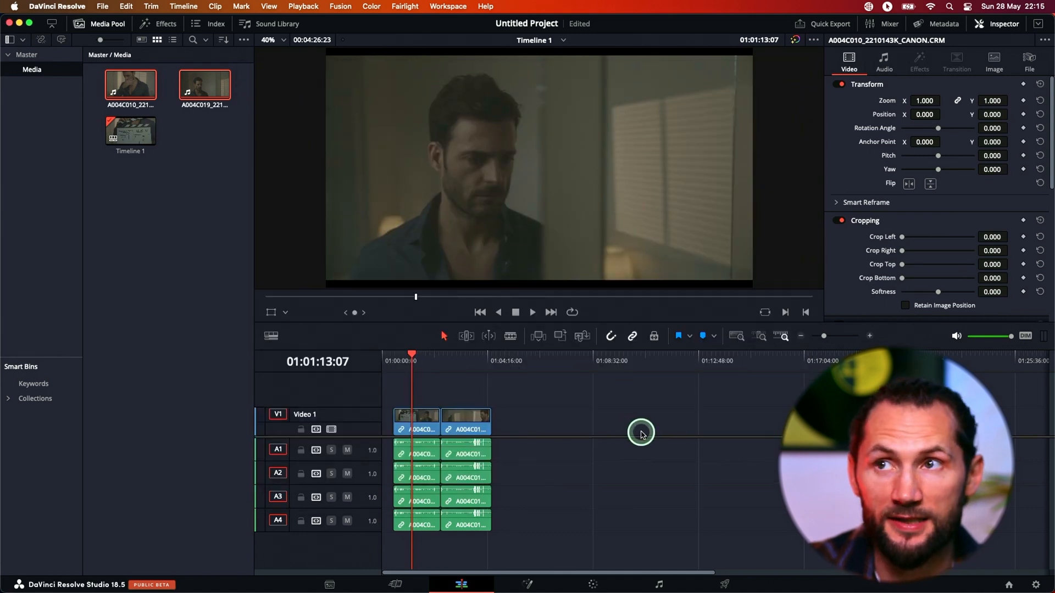
pyautogui.click(412, 360)
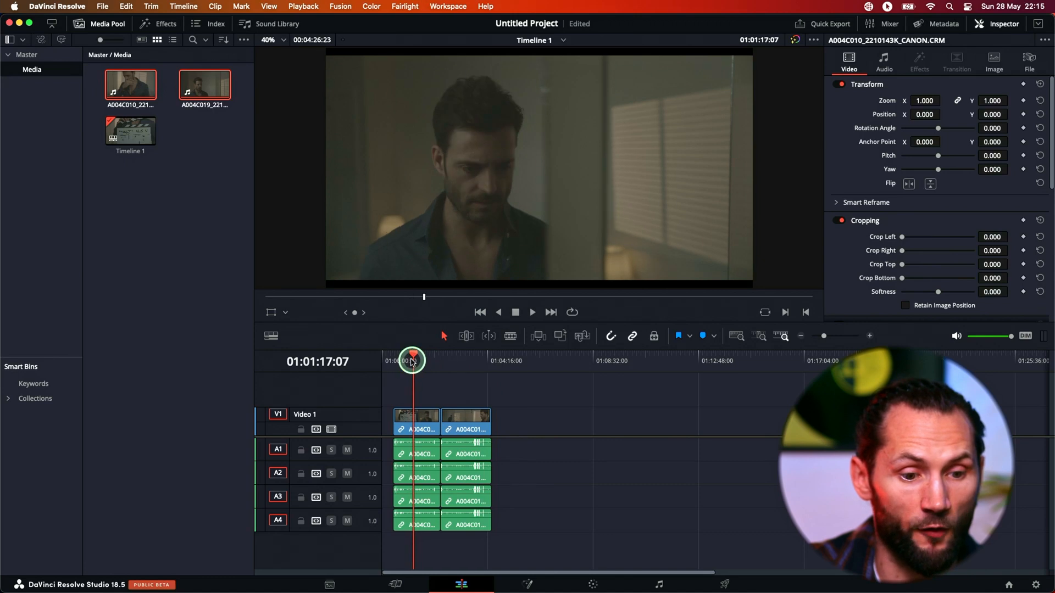
pyautogui.moveTo(412, 360); pyautogui.dragTo(433, 363)
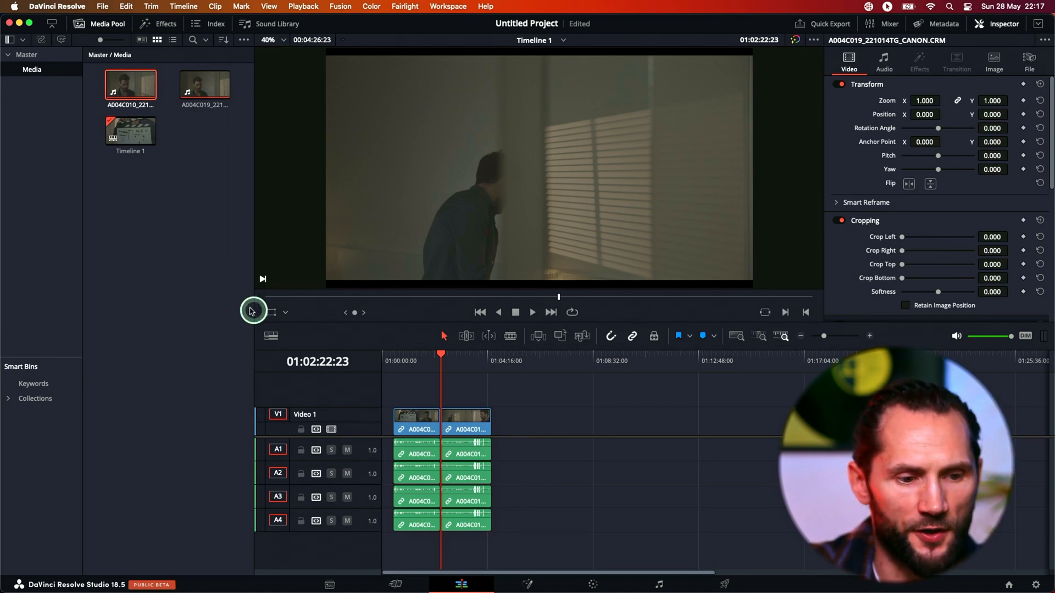
pyautogui.click(152, 184)
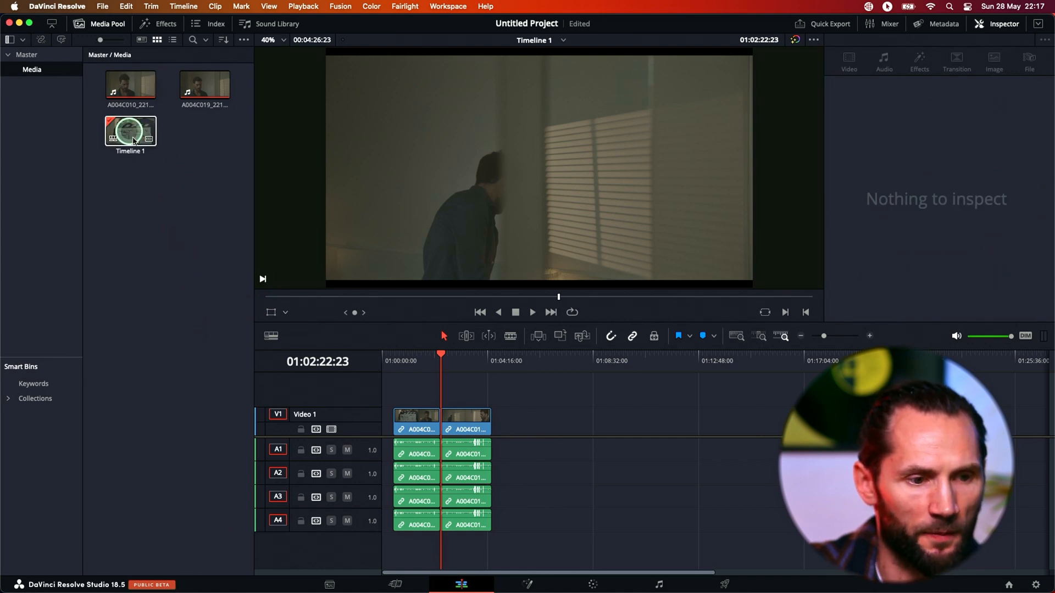
pyautogui.click(130, 85)
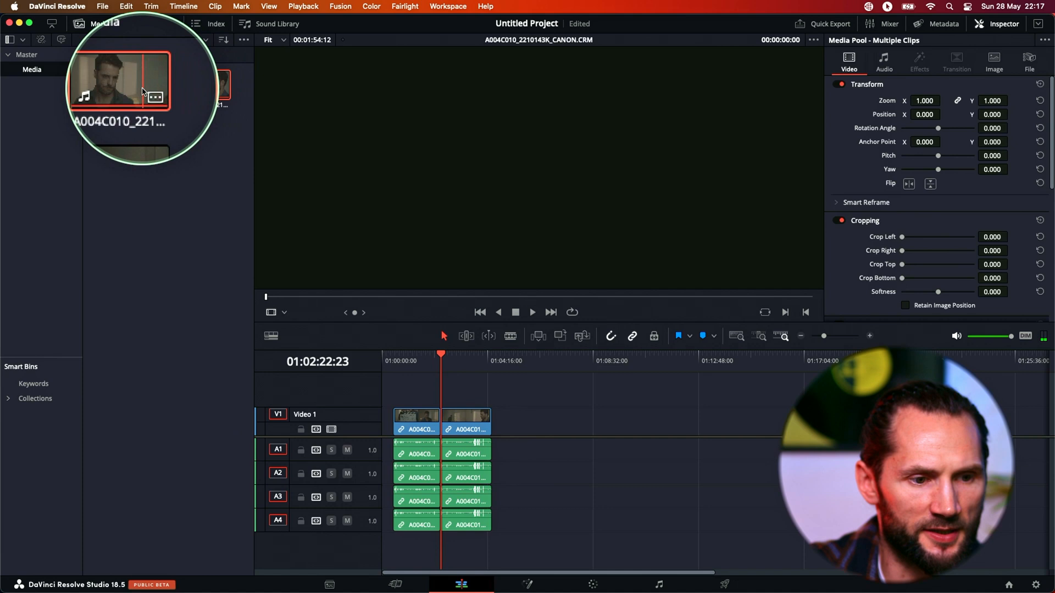
# - Bring up the clip actions menu for the selected RAW clips to reach Relink Proxy Media
pyautogui.rightClick(129, 86)
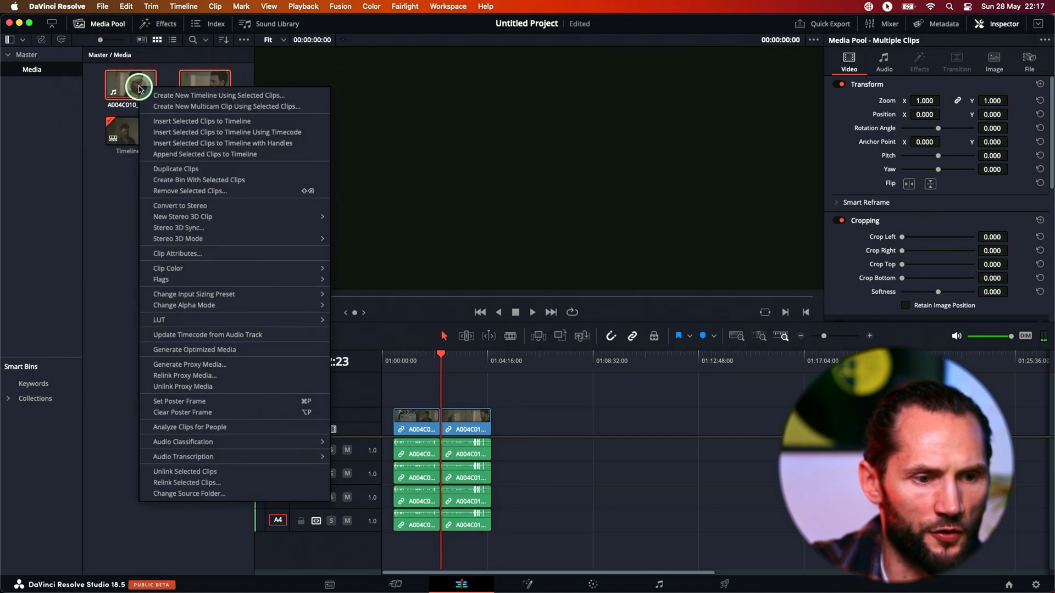
pyautogui.moveTo(227, 339)
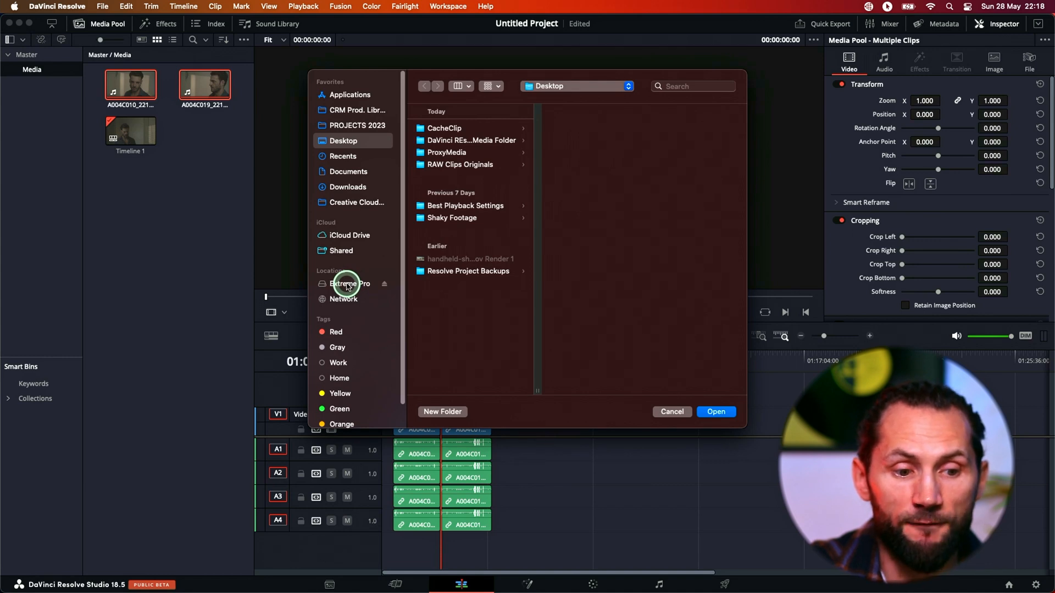
# - Choose Extreme Pro > ATOR Scene RAW > Proxy as the relink folder and confirm
pyautogui.click(349, 283)
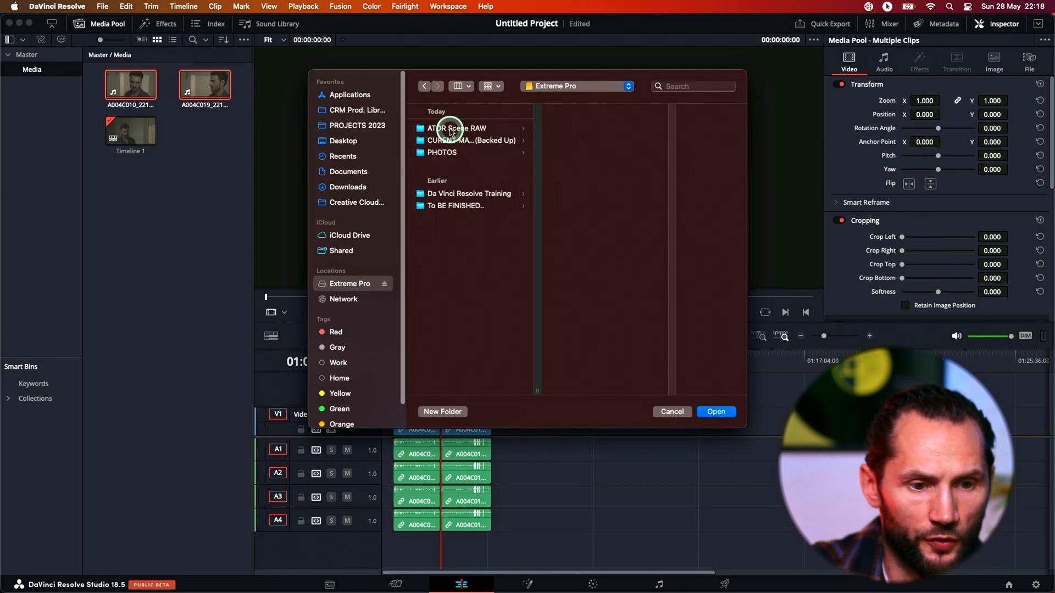
pyautogui.click(456, 129)
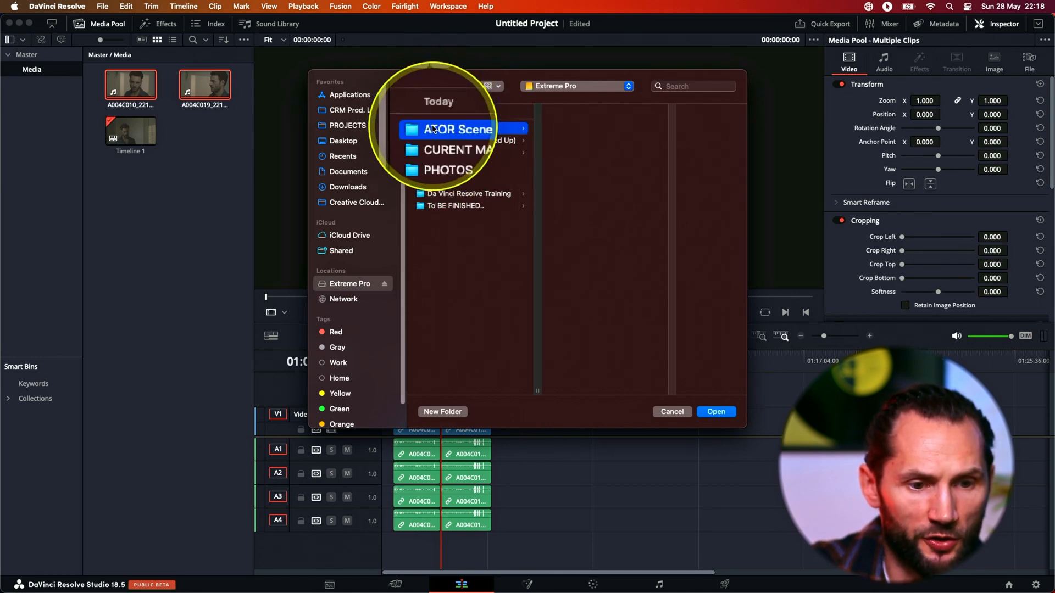
pyautogui.click(456, 129)
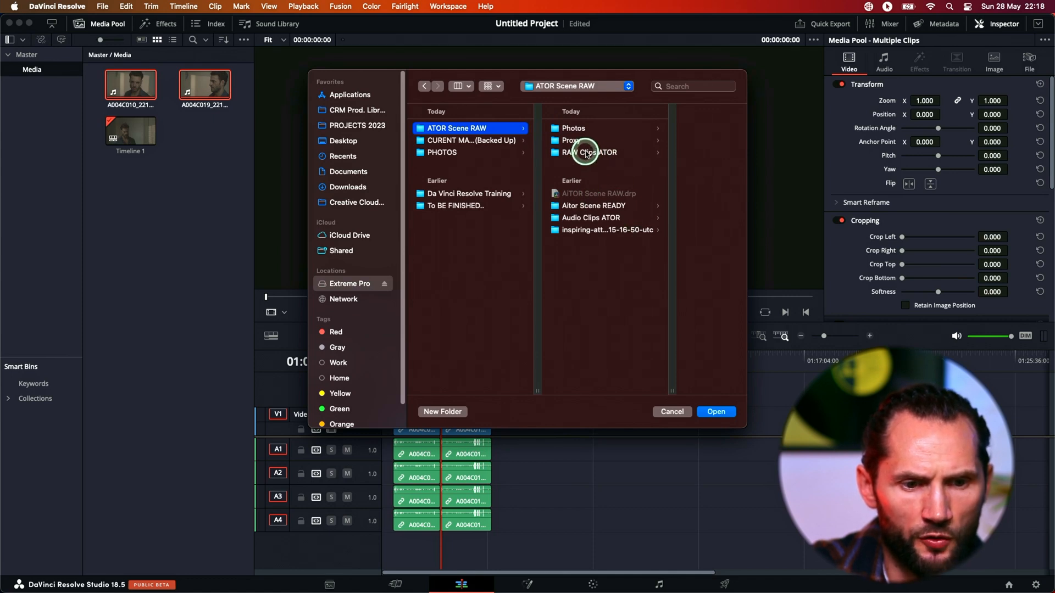
pyautogui.click(572, 139)
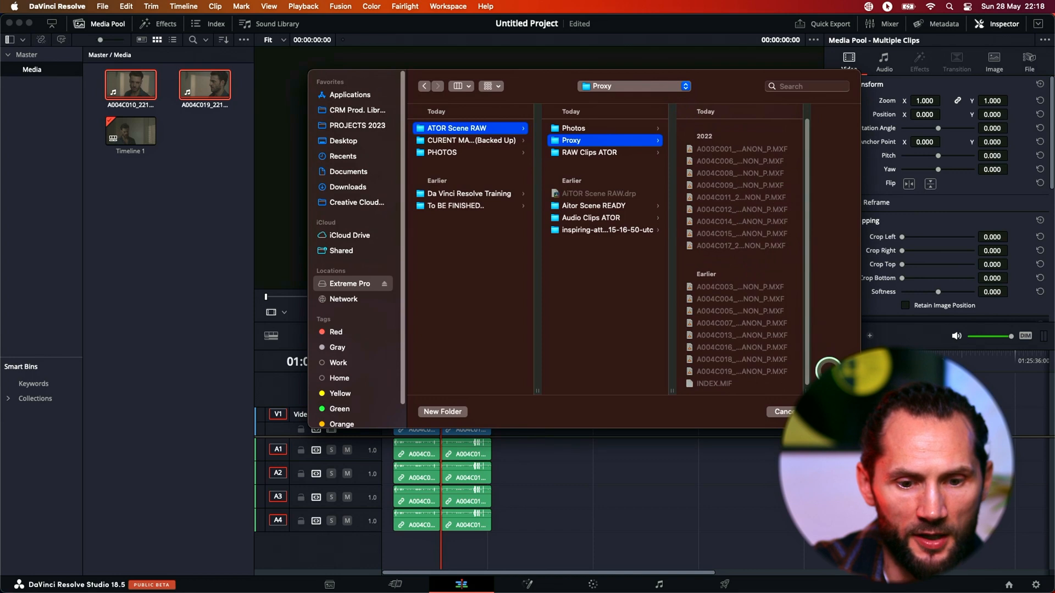
pyautogui.click(783, 411)
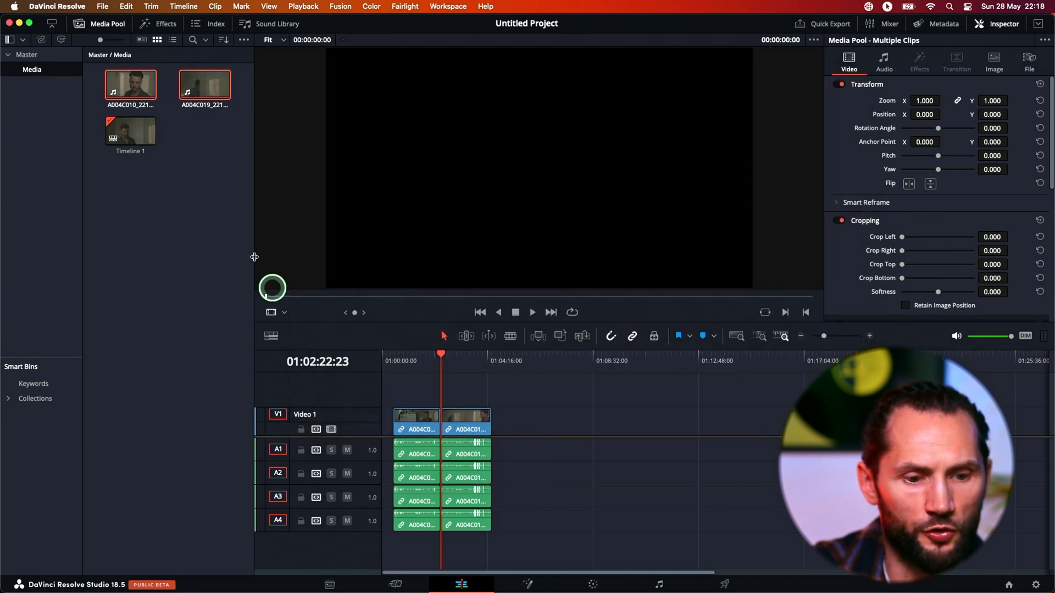
# - Set Playback > Proxy Handling to Prefer Proxies
pyautogui.click(303, 7)
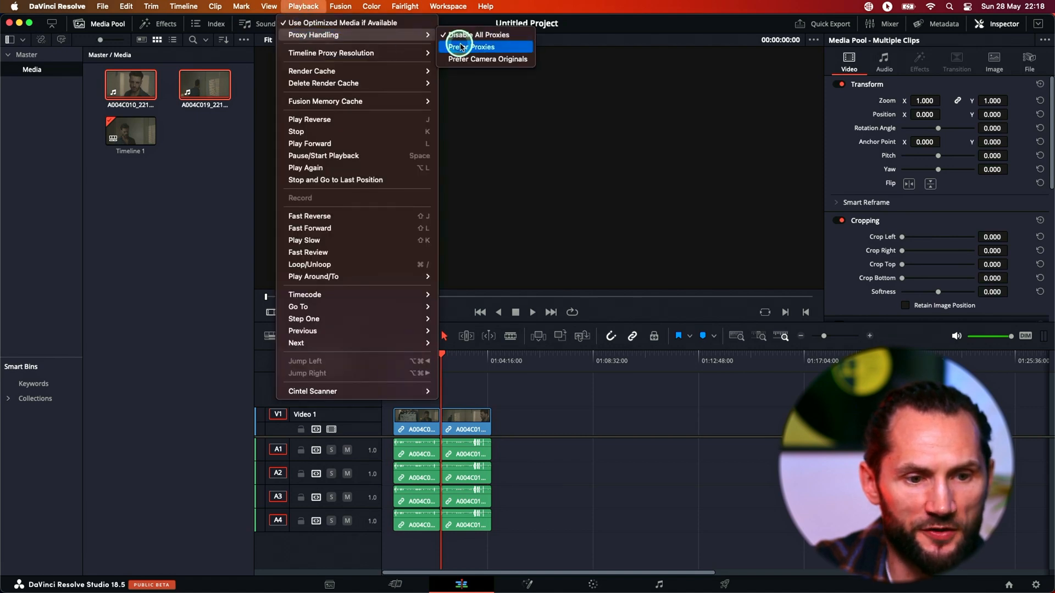
pyautogui.click(474, 46)
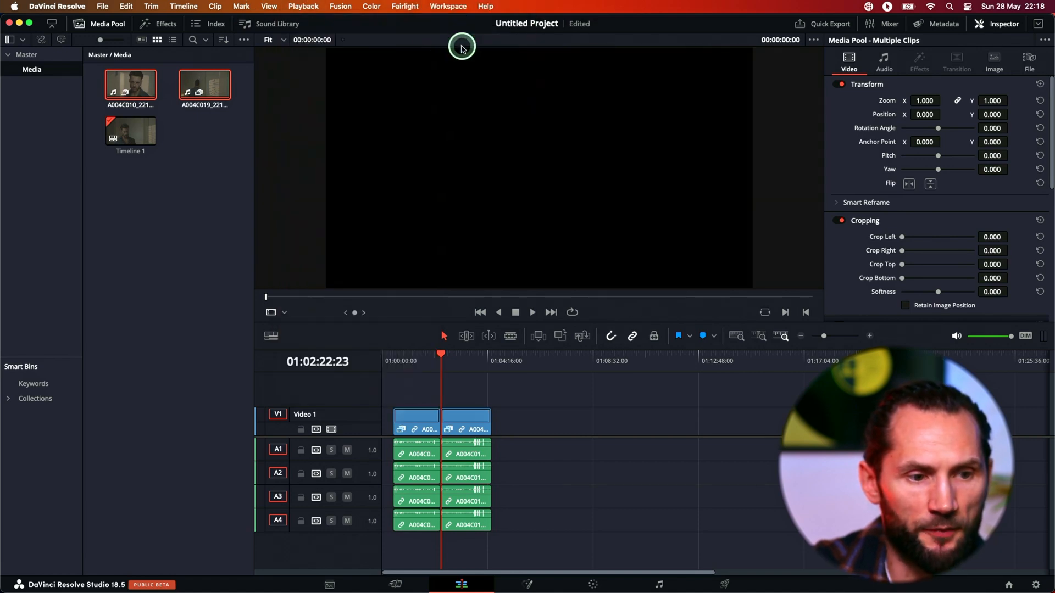